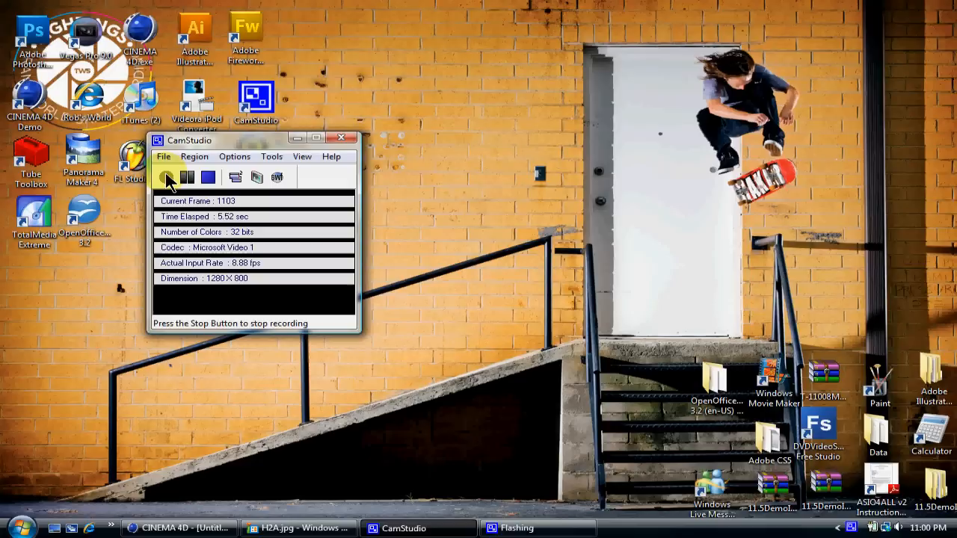
Show H2A.jpg in Windows Photo Gallery to confirm its 1280 × 720 size
click(167, 177)
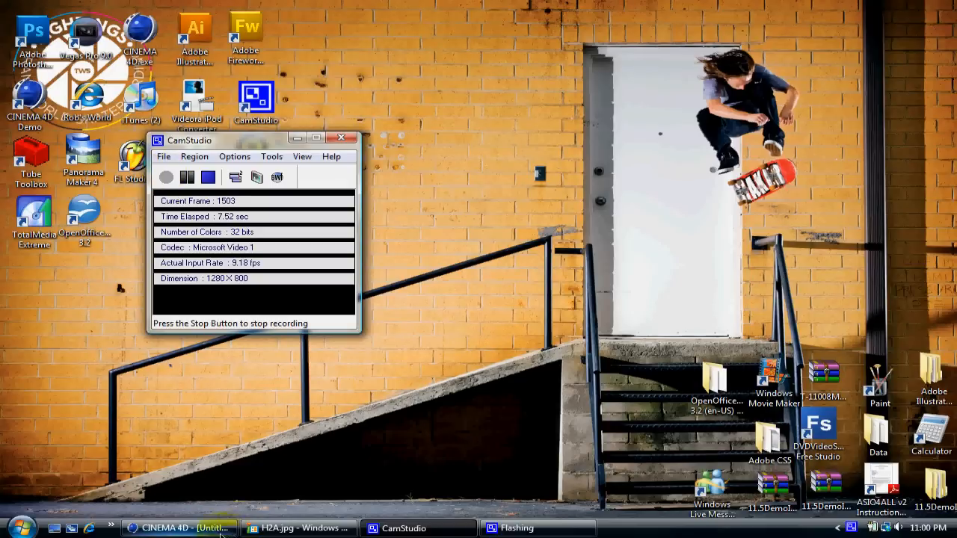
click(298, 528)
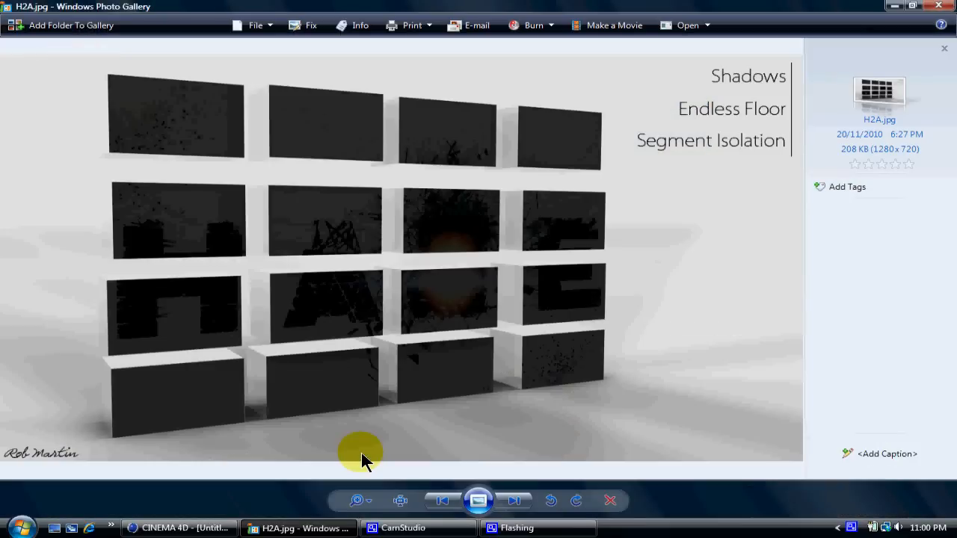
mouse_move(251, 215)
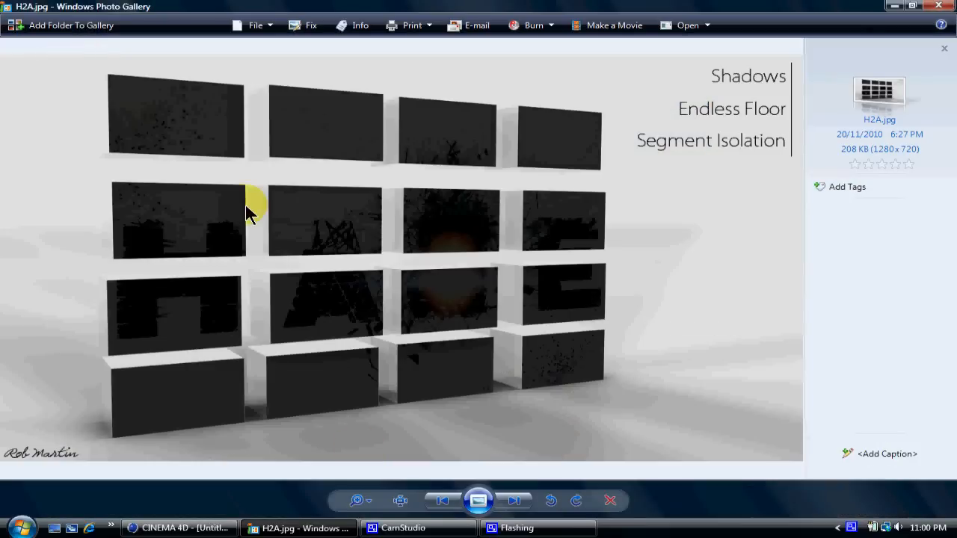
mouse_move(395, 200)
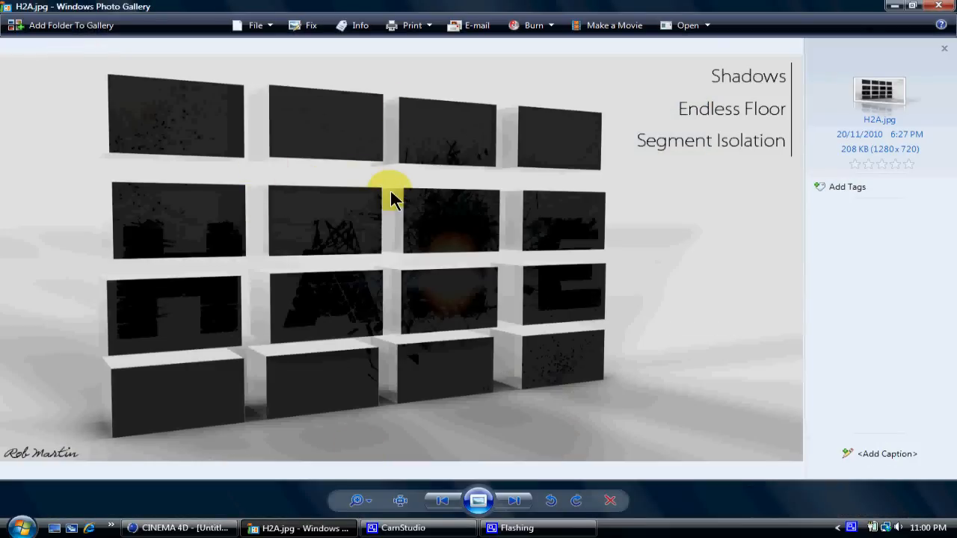
mouse_move(875, 157)
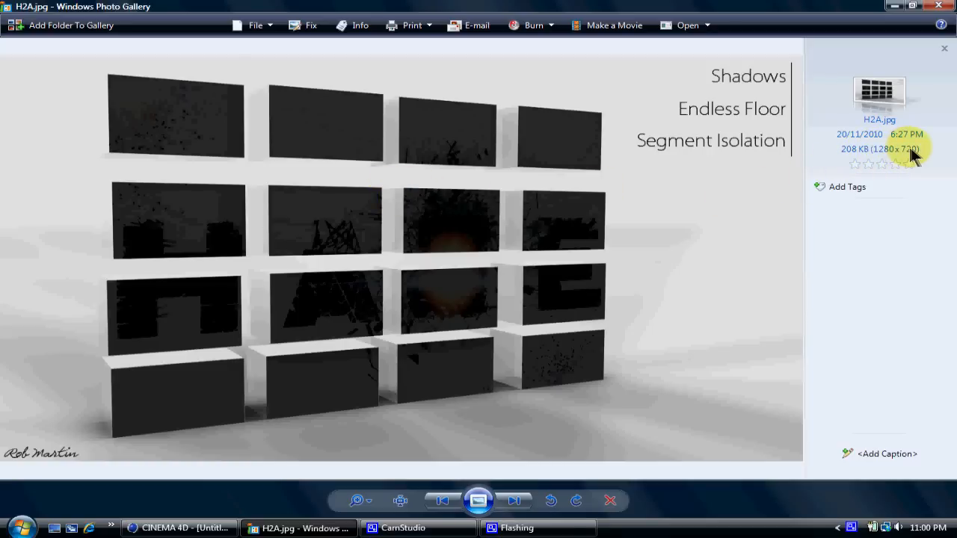
mouse_move(418, 114)
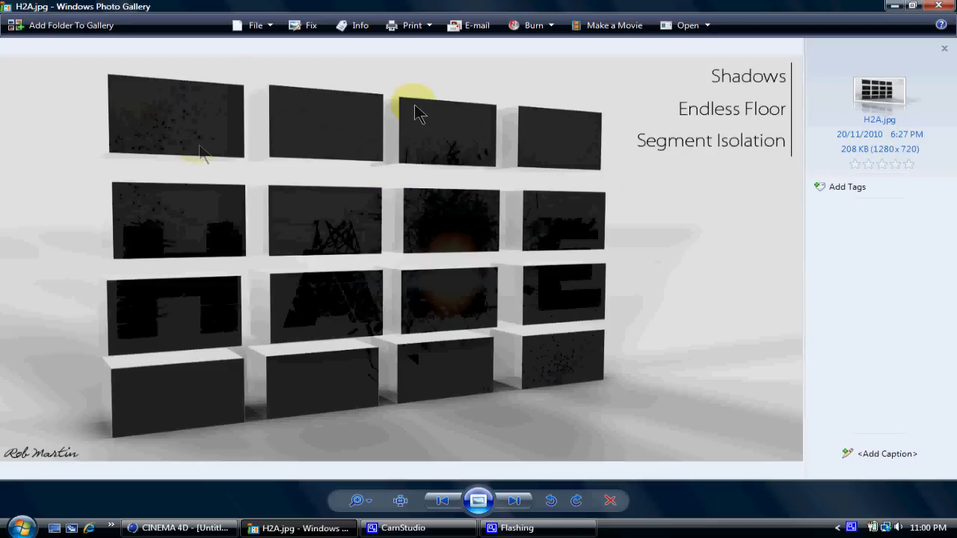
Add a Plane primitive to the empty Cinema 4D scene
click(180, 528)
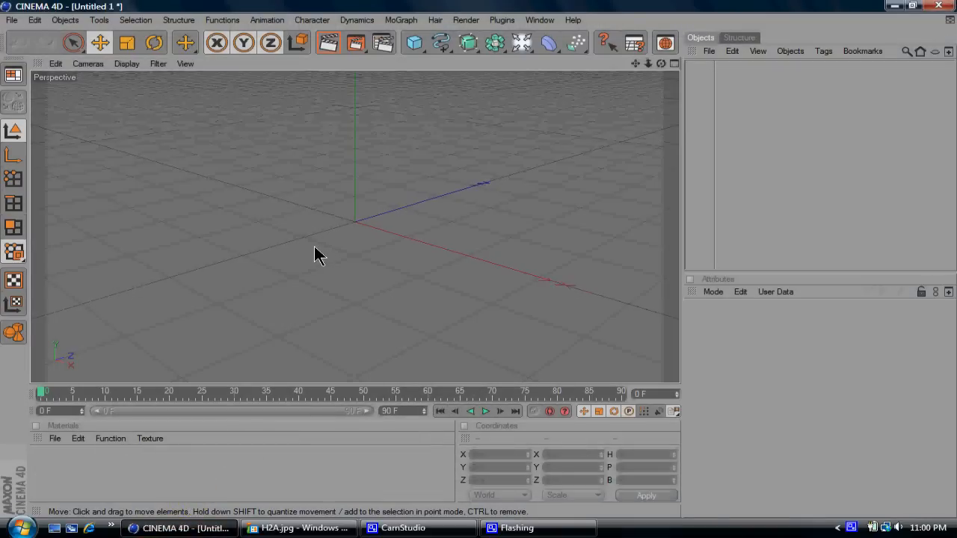
click(413, 42)
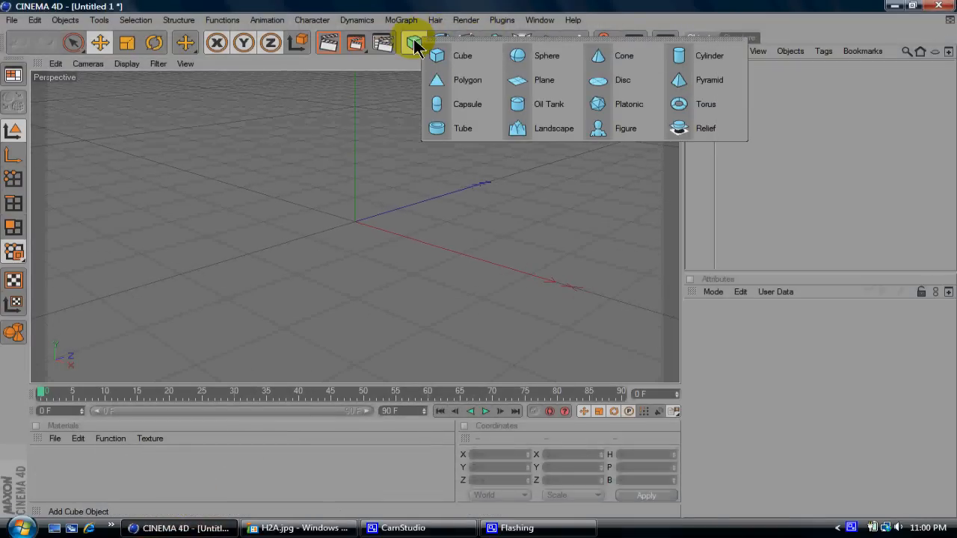
click(544, 81)
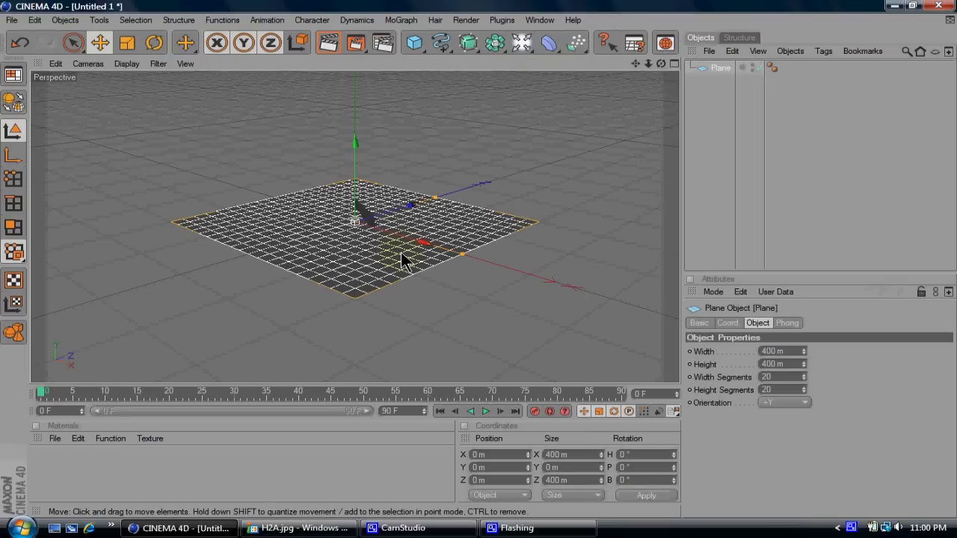
Rotate the plane about 90 degrees so it stands upright like a wall
click(155, 42)
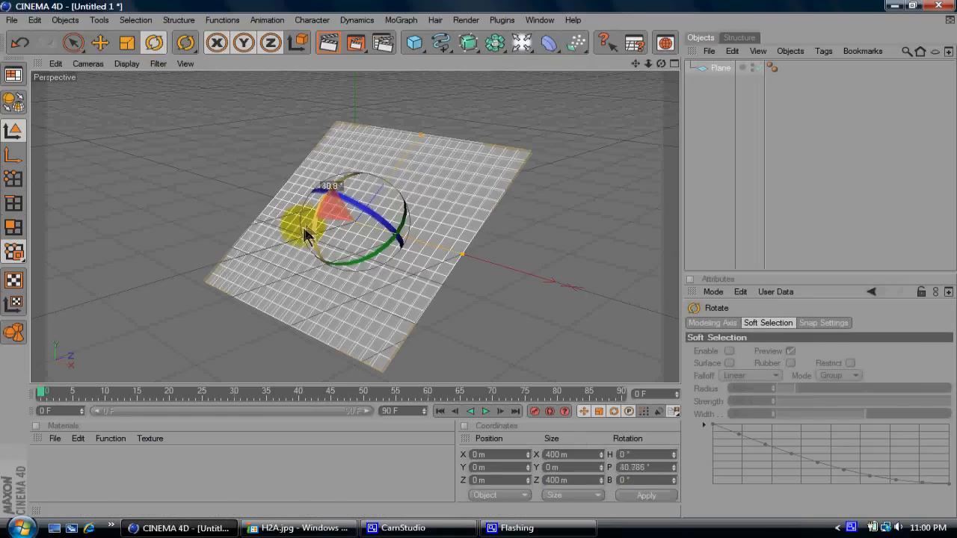
drag(307, 237, 305, 280)
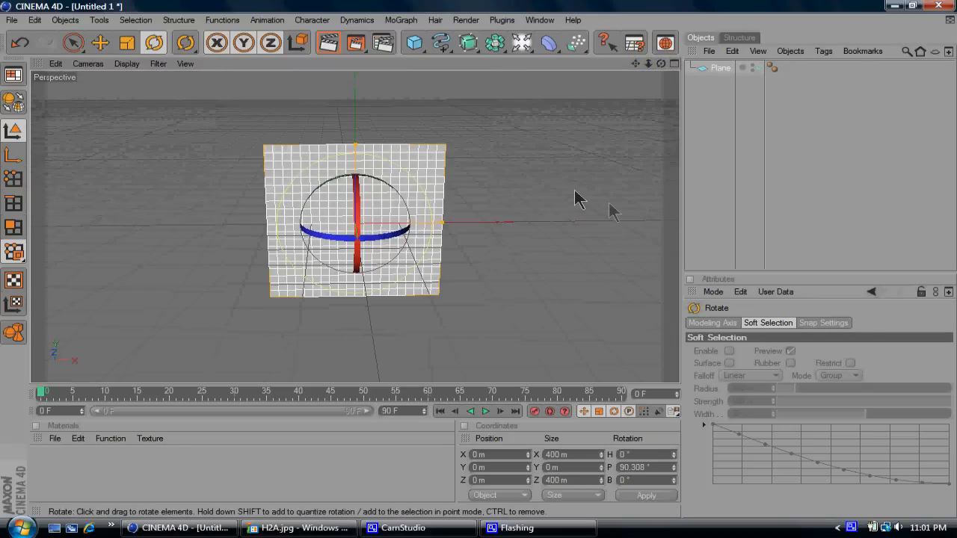
Resize the plane to Width 1280 and Height 720 in Object Properties
click(721, 68)
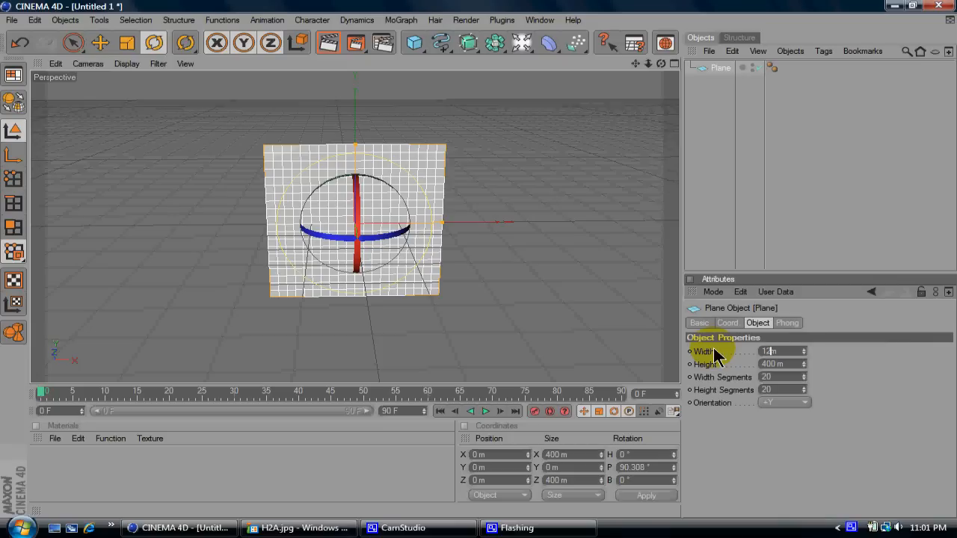
text(1280)
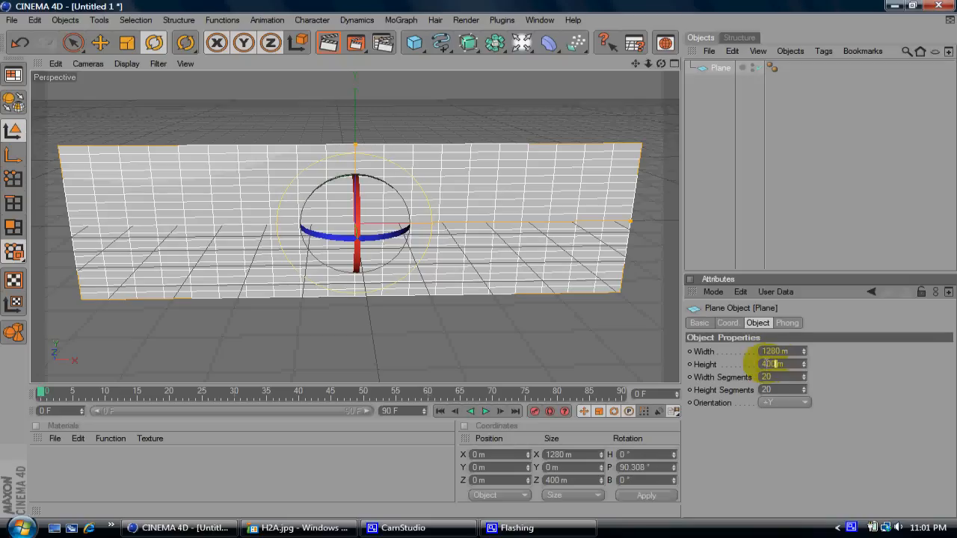
text(720)
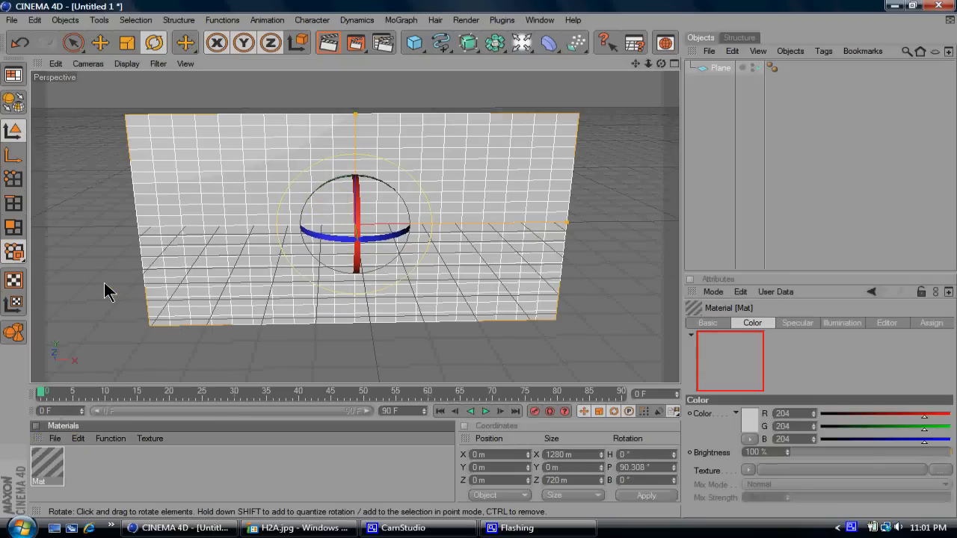
Load H2A.jpg as the material's Color texture, copying it beside the scene file
double_click(47, 463)
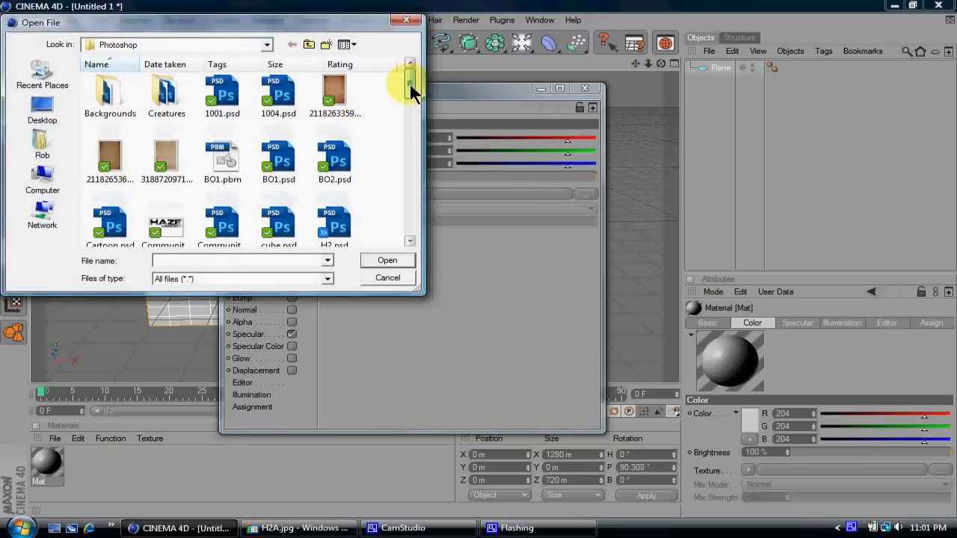
scroll(down, 3)
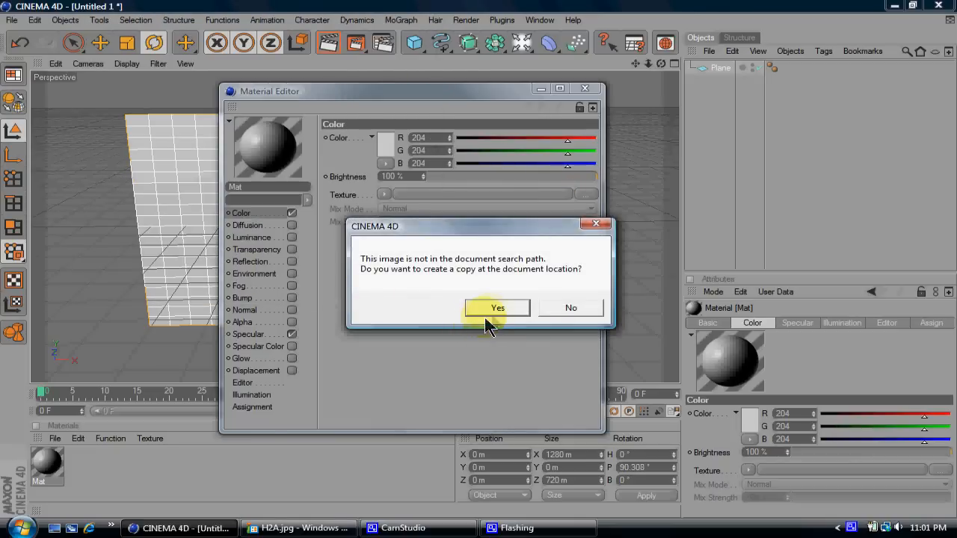
click(497, 308)
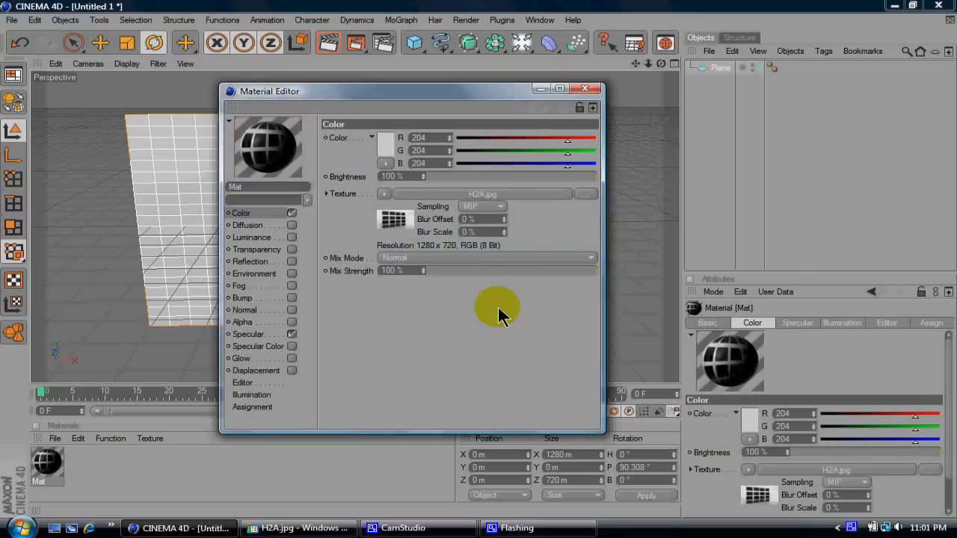